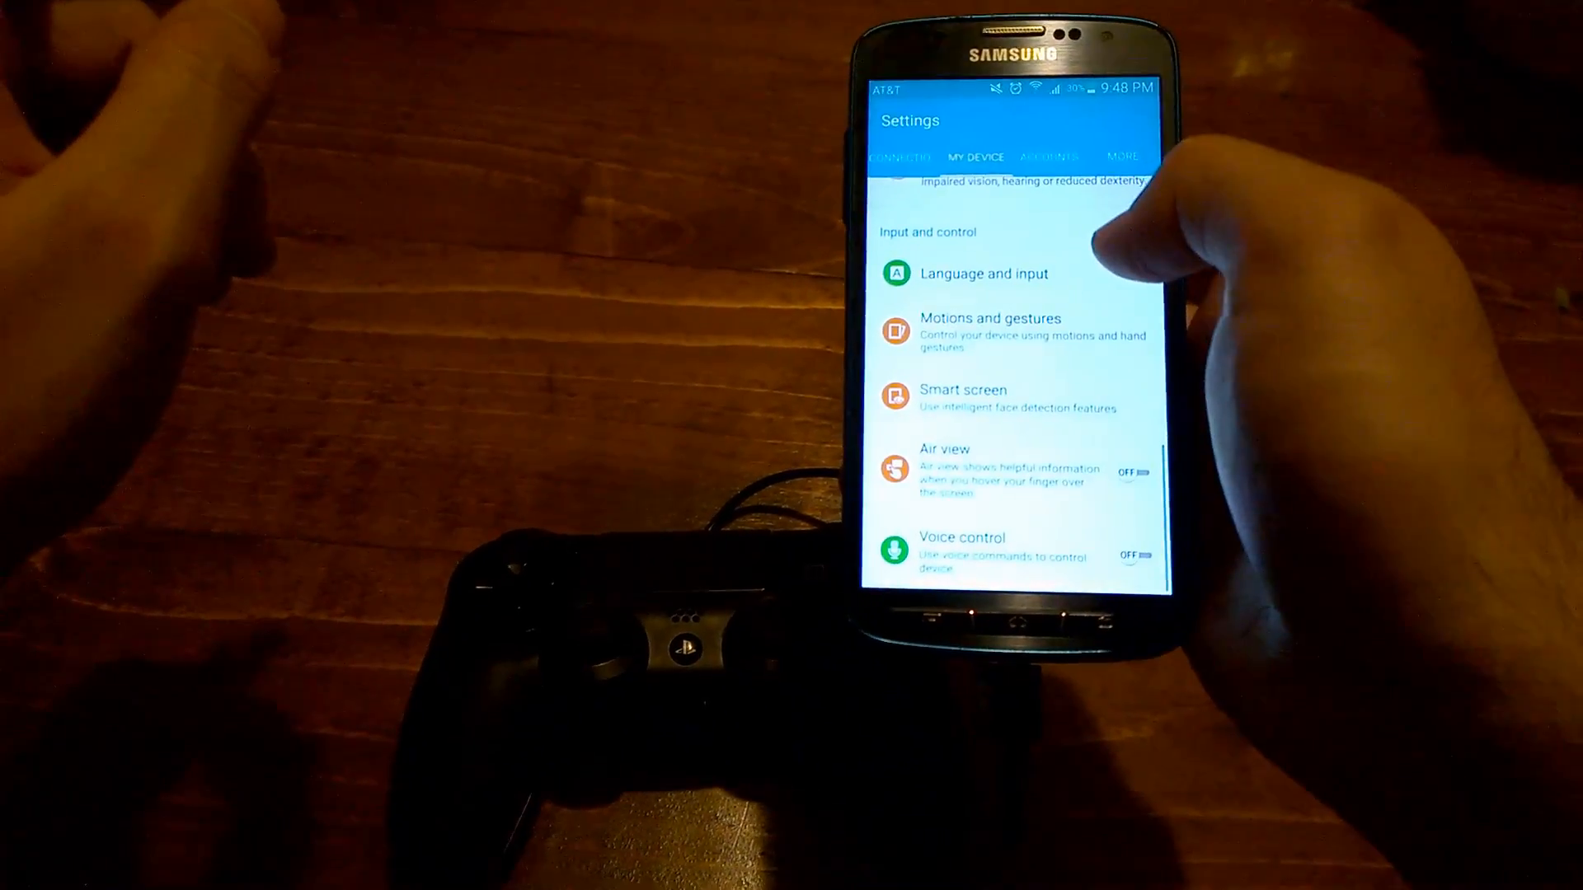
Open Language and input from My device to view the default keyboard and input methods
{"action": "left_click", "coordinate": [982, 273]}
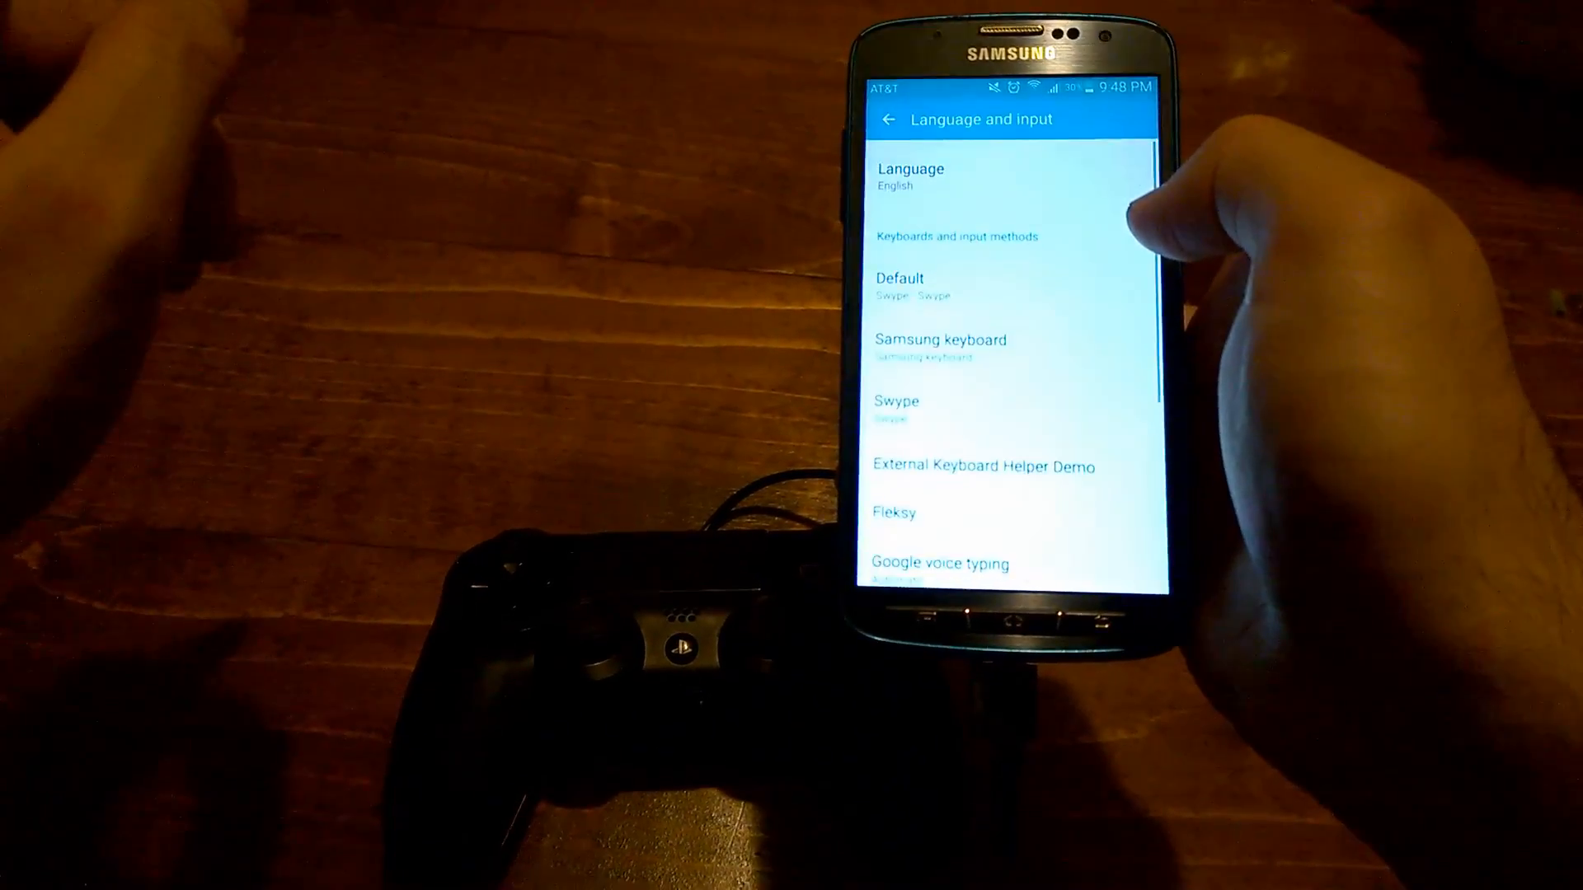